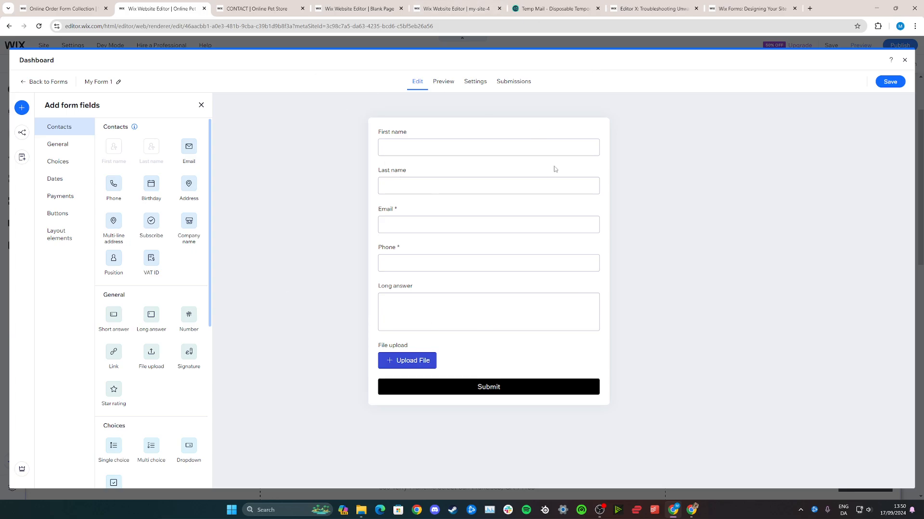
Leave the forms dashboard and return to the contact page.
{"action": "left_click", "coordinate": [474, 81]}
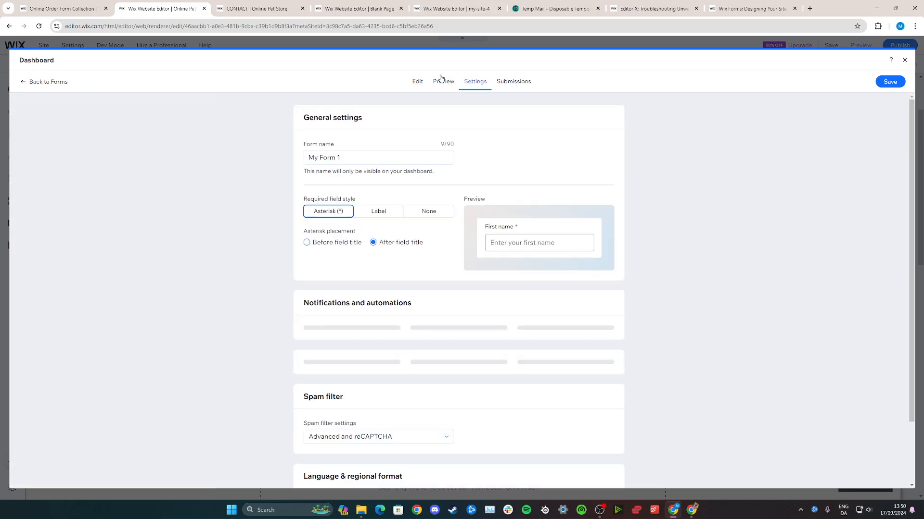
{"action": "left_click", "coordinate": [416, 81]}
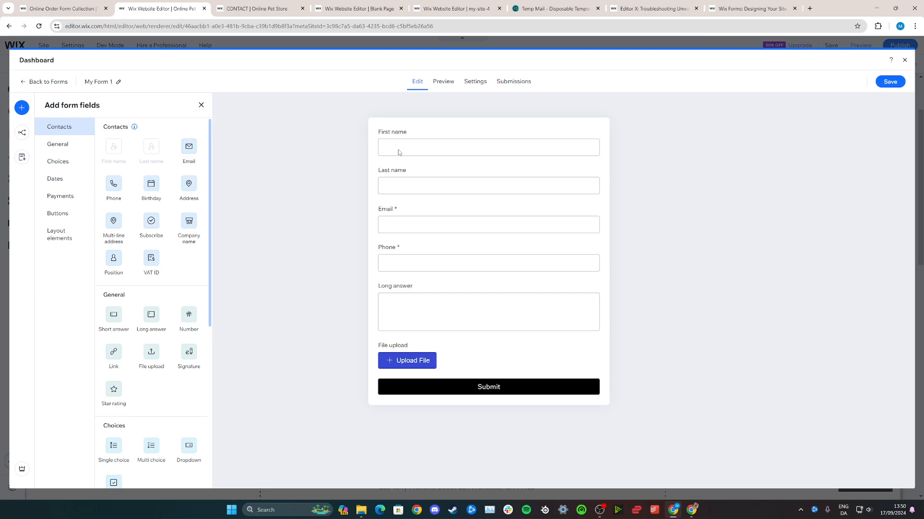
{"action": "left_click", "coordinate": [488, 146]}
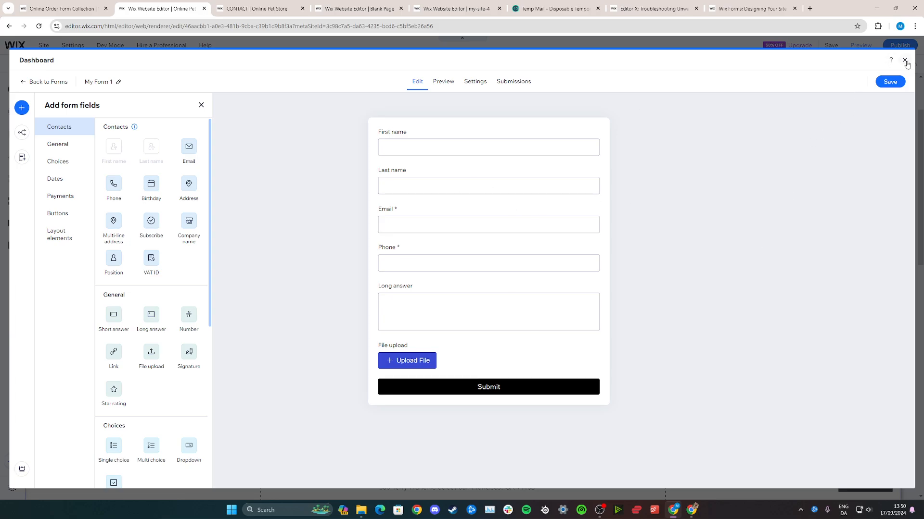
{"action": "left_click", "coordinate": [906, 62]}
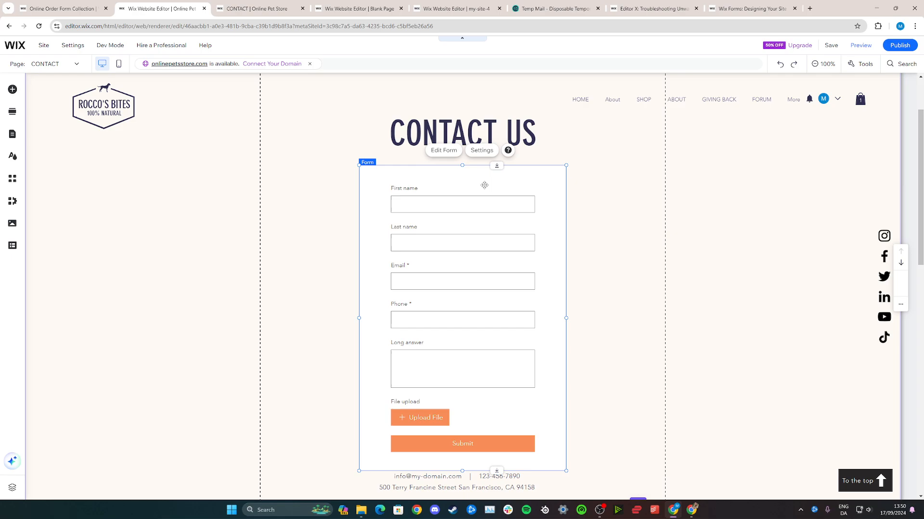
{"action": "mouse_move", "coordinate": [521, 254]}
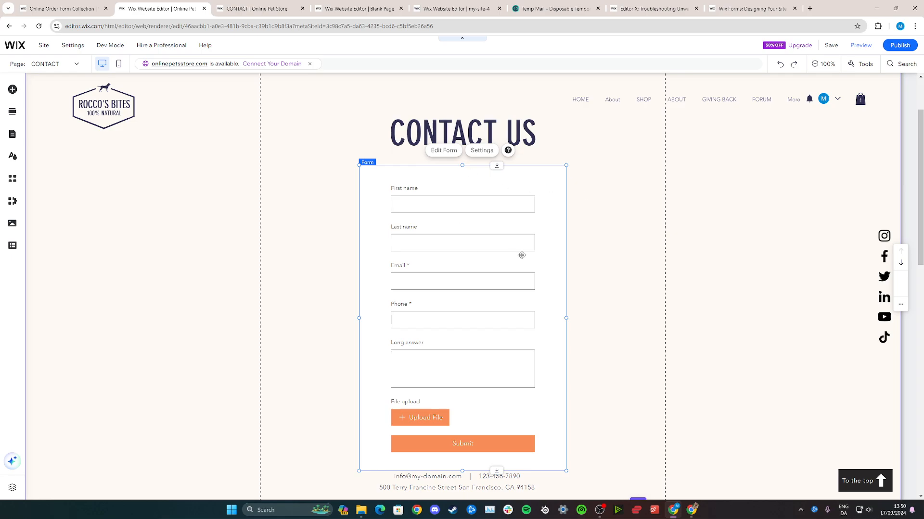
Set My Form 1's side padding to 73px in its Layout settings.
{"action": "left_click", "coordinate": [481, 150]}
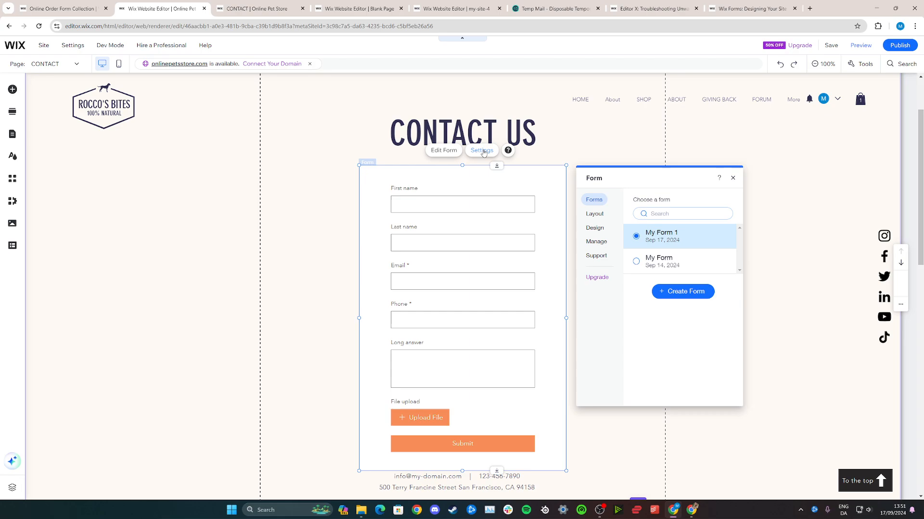
{"action": "left_click", "coordinate": [593, 214]}
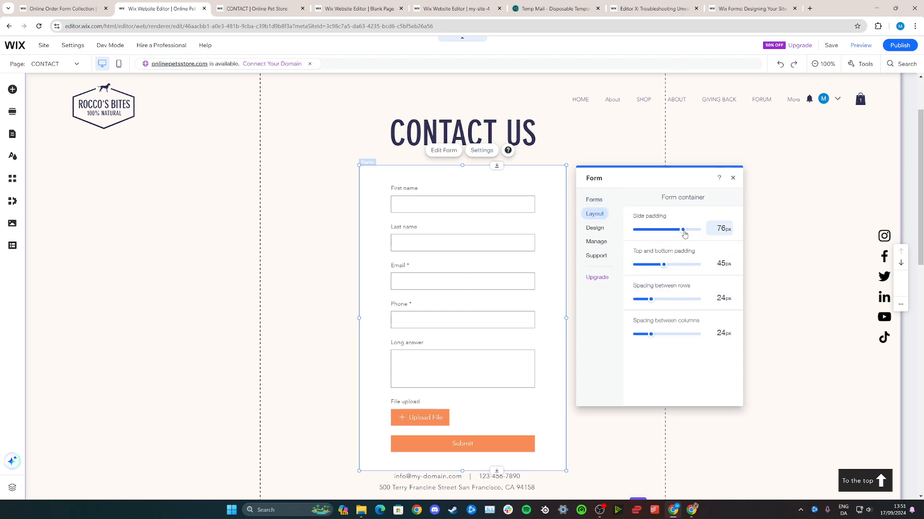
{"action": "left_click_drag", "start_coordinate": [683, 230], "coordinate": [681, 230]}
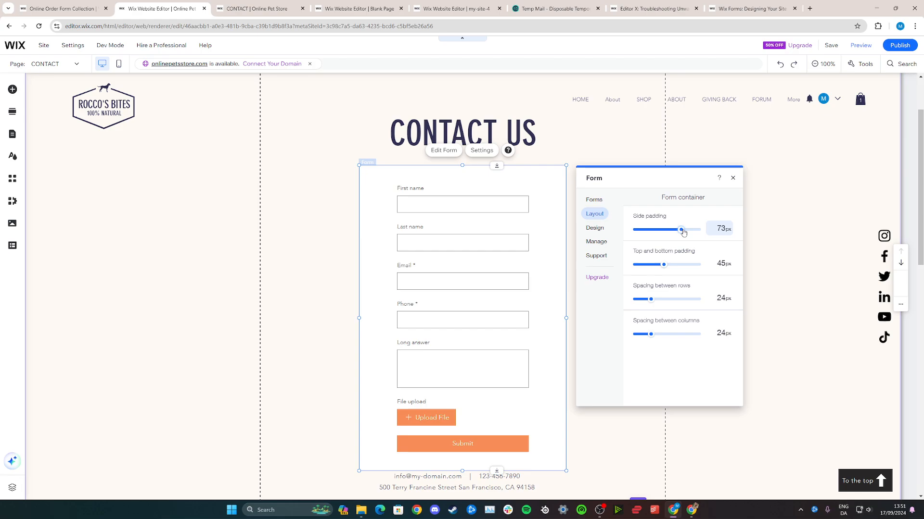
Show the form's button design options (Submit, Back, Next, Upload).
{"action": "left_click", "coordinate": [595, 229]}
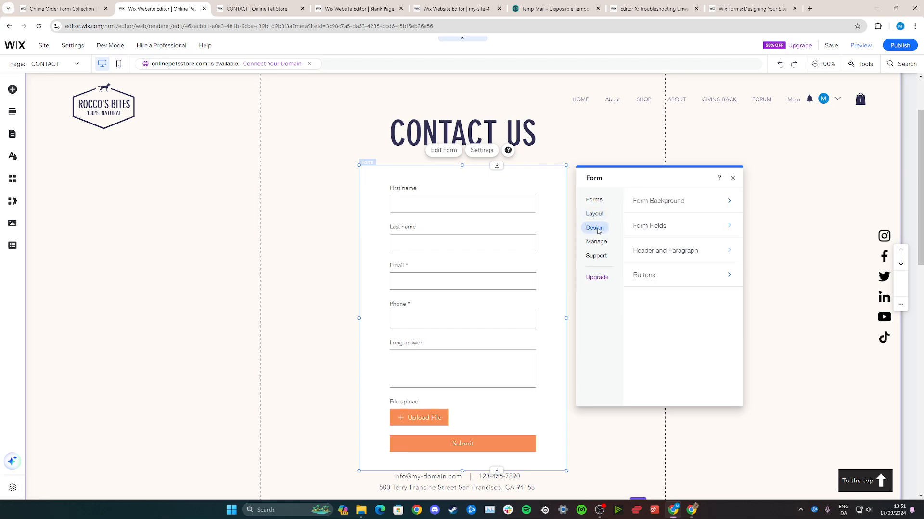
{"action": "mouse_move", "coordinate": [648, 225]}
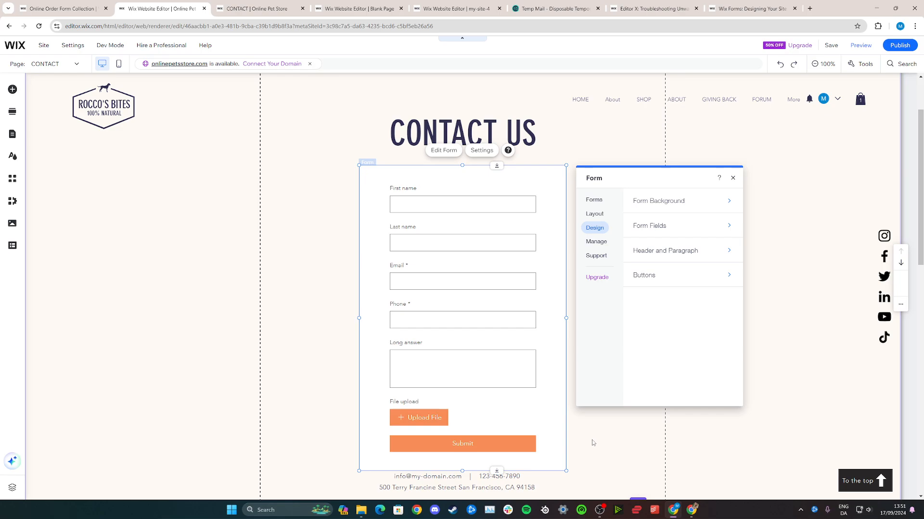
{"action": "left_click", "coordinate": [643, 275]}
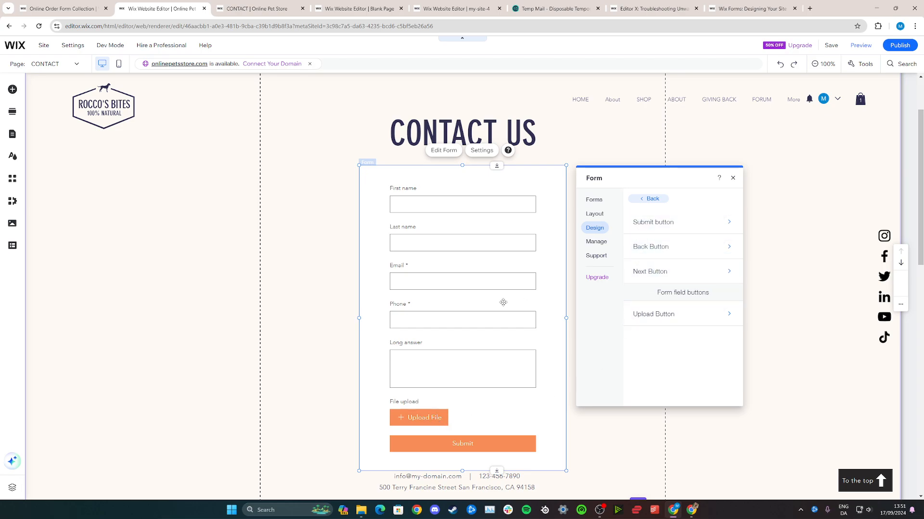
{"action": "mouse_move", "coordinate": [765, 175]}
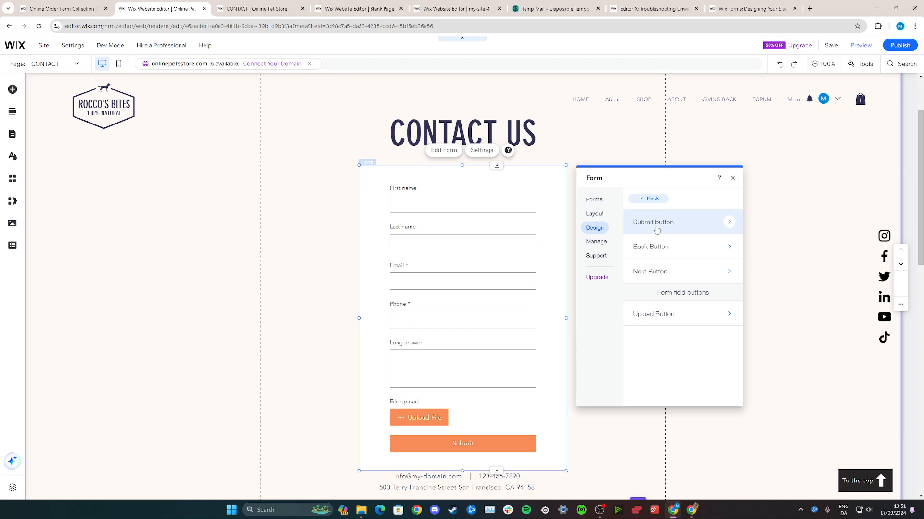
Make the Submit button a filled rounded pill in the purple theme colour.
{"action": "left_click", "coordinate": [652, 222]}
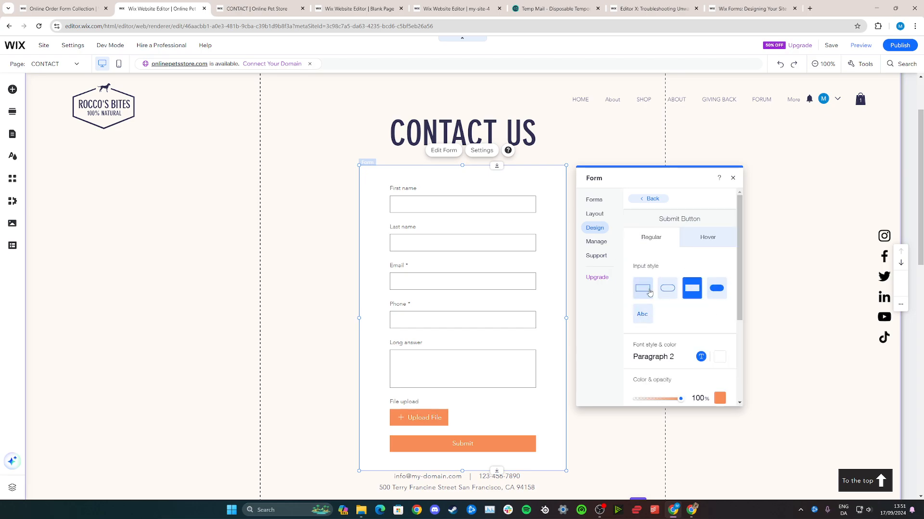
{"action": "left_click", "coordinate": [667, 287]}
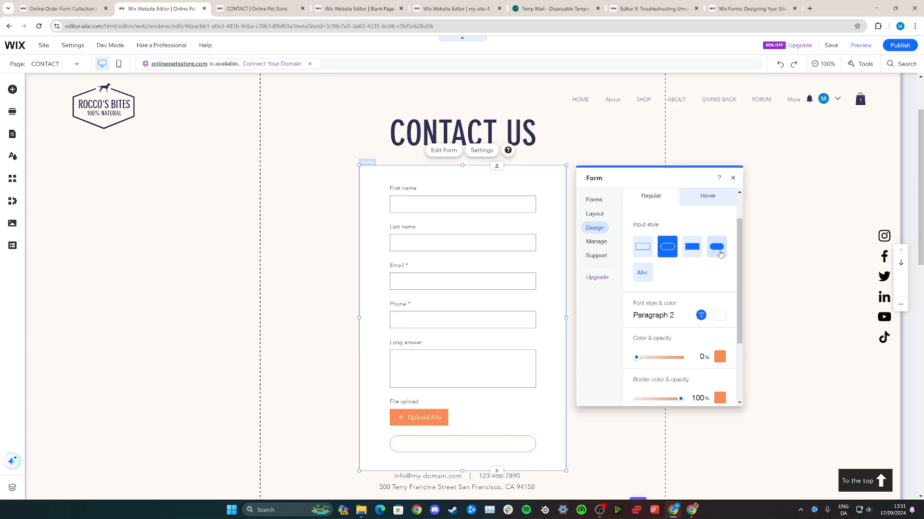
{"action": "left_click", "coordinate": [716, 246]}
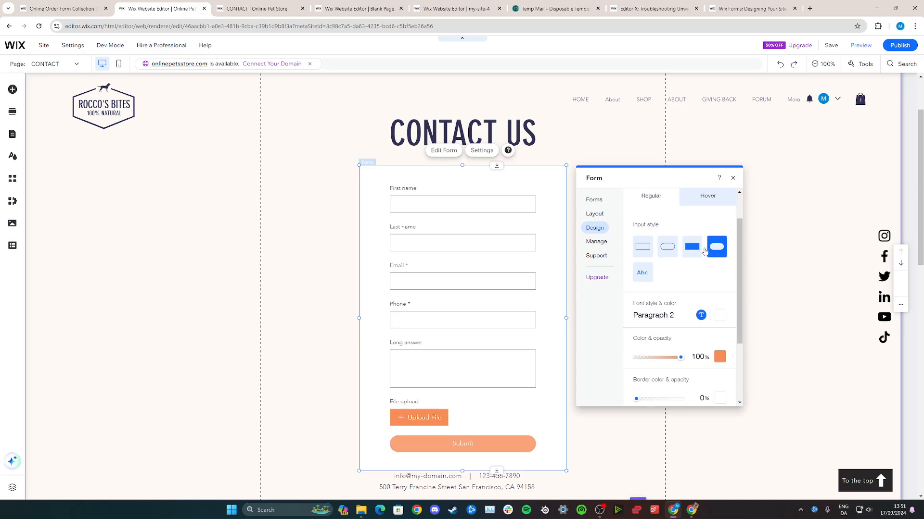
{"action": "left_click", "coordinate": [719, 316]}
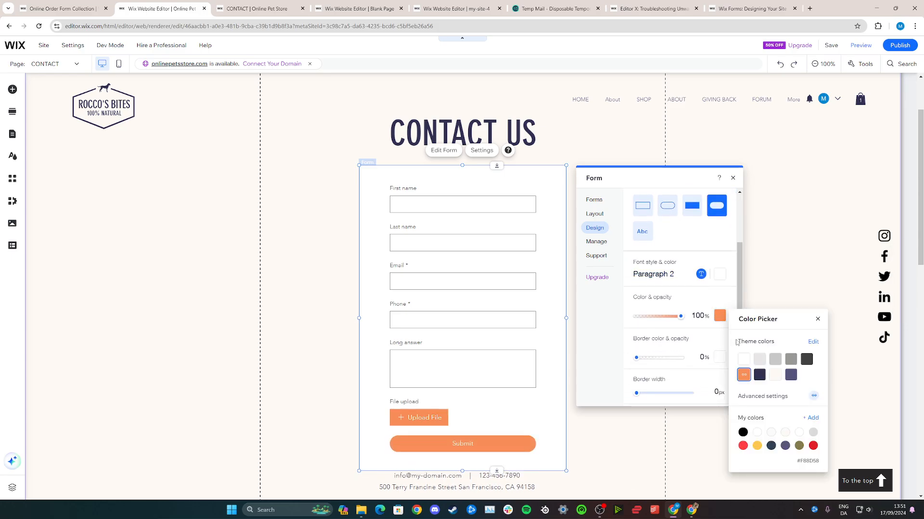
{"action": "left_click", "coordinate": [791, 374]}
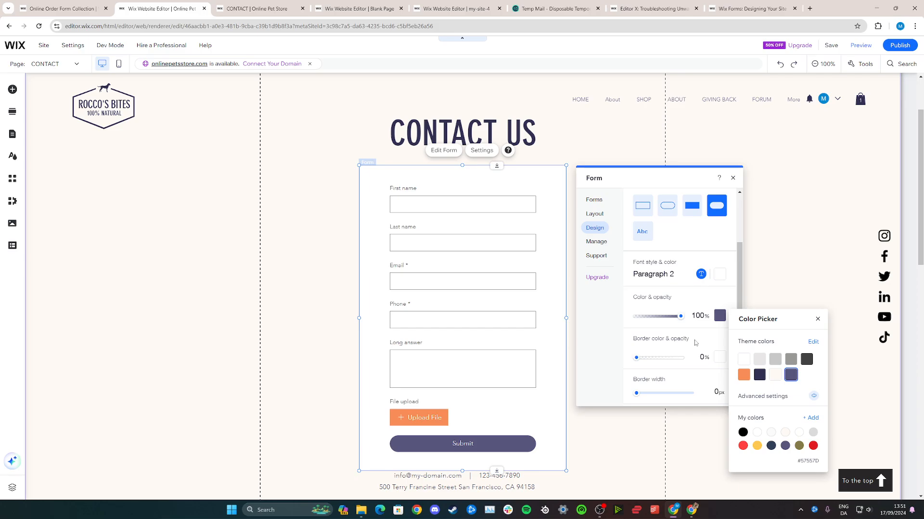
{"action": "left_click", "coordinate": [817, 319]}
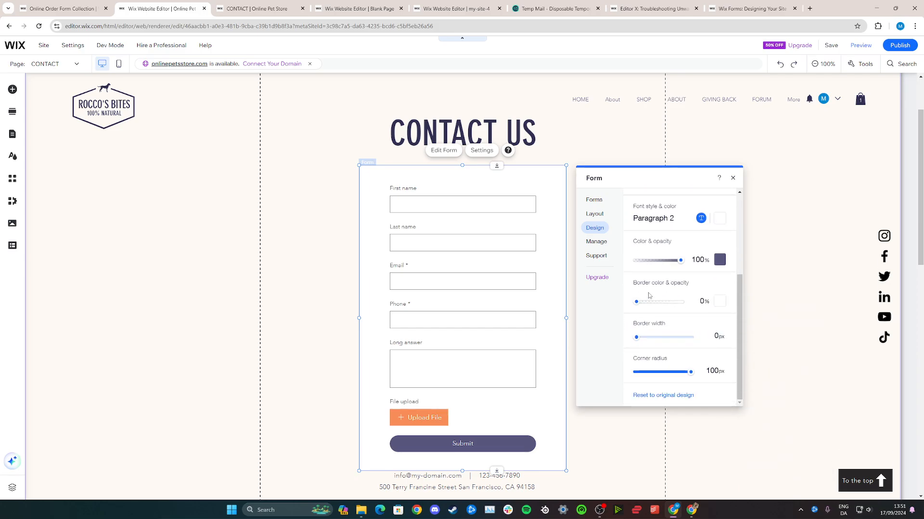
Give the Submit button a 2px orange border at 100% opacity.
{"action": "left_click_drag", "start_coordinate": [635, 337], "coordinate": [643, 337]}
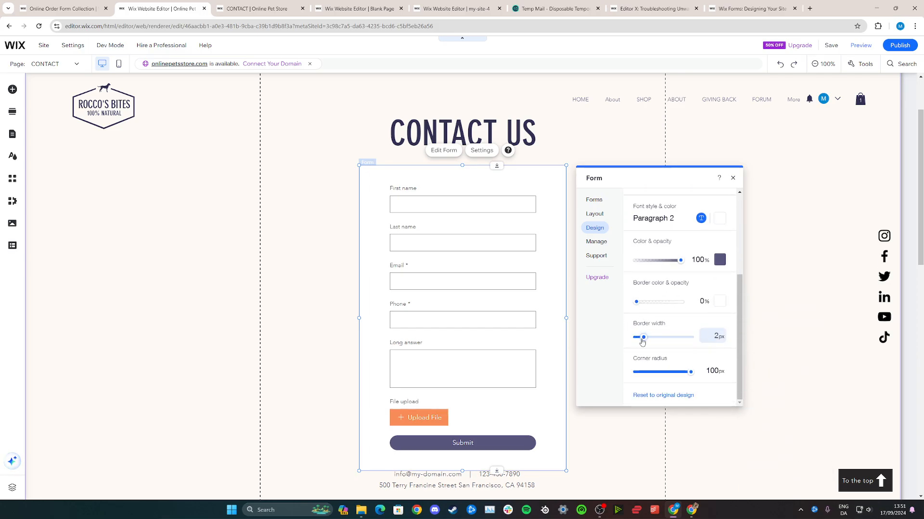
{"action": "left_click", "coordinate": [719, 301]}
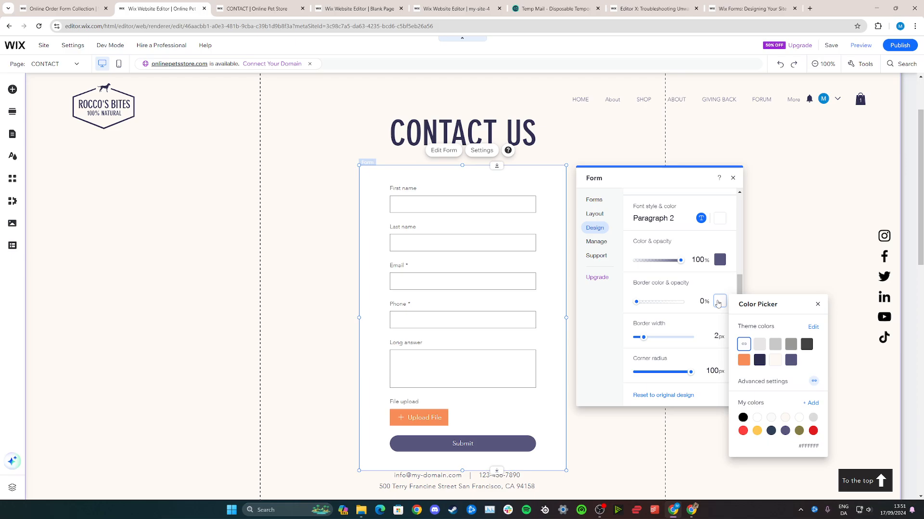
{"action": "left_click", "coordinate": [743, 359]}
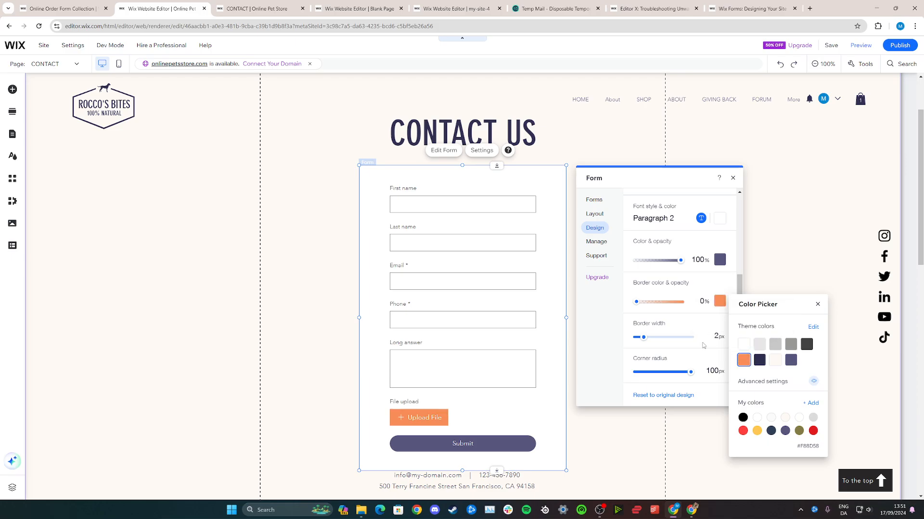
{"action": "left_click_drag", "start_coordinate": [634, 301], "coordinate": [665, 301]}
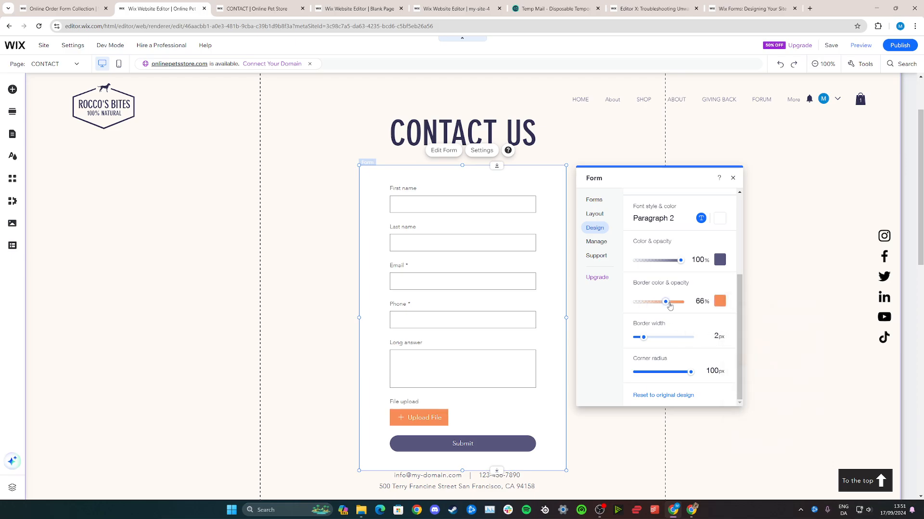
{"action": "left_click_drag", "start_coordinate": [666, 301], "coordinate": [690, 301]}
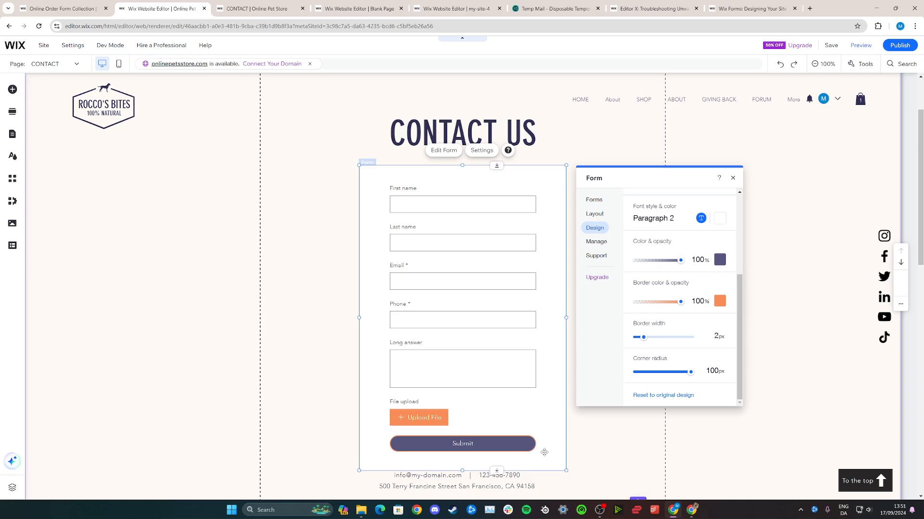
Set the Submit button to the rounded filled style with a 5px corner radius.
{"action": "left_click_drag", "start_coordinate": [691, 371], "coordinate": [674, 372]}
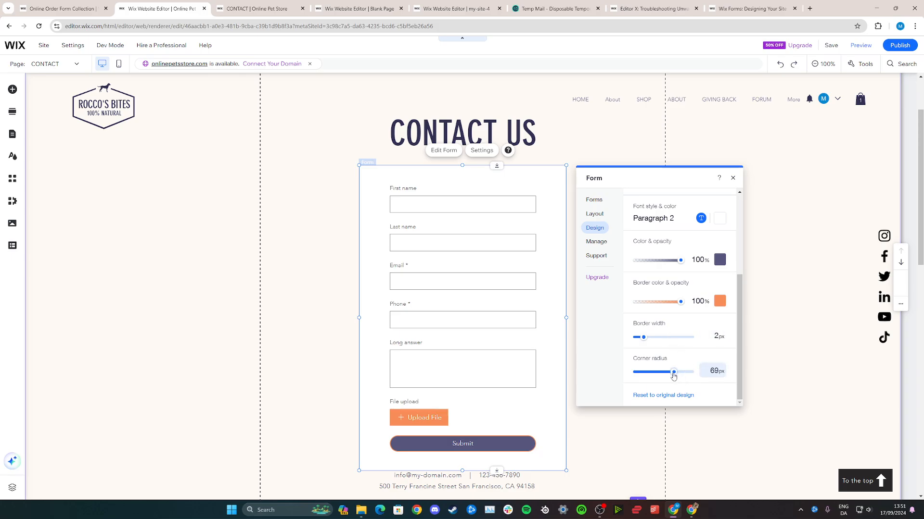
{"action": "left_click_drag", "start_coordinate": [673, 373], "coordinate": [638, 372]}
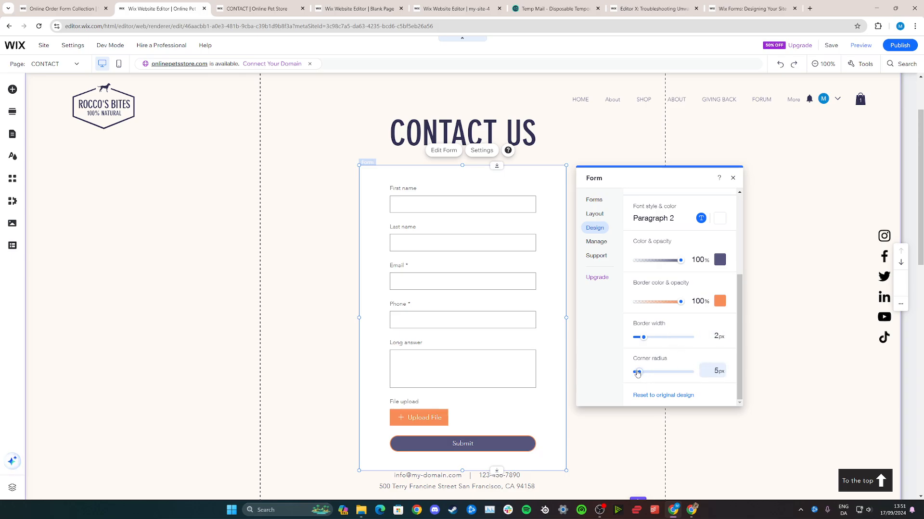
{"action": "left_click_drag", "start_coordinate": [638, 371], "coordinate": [690, 371]}
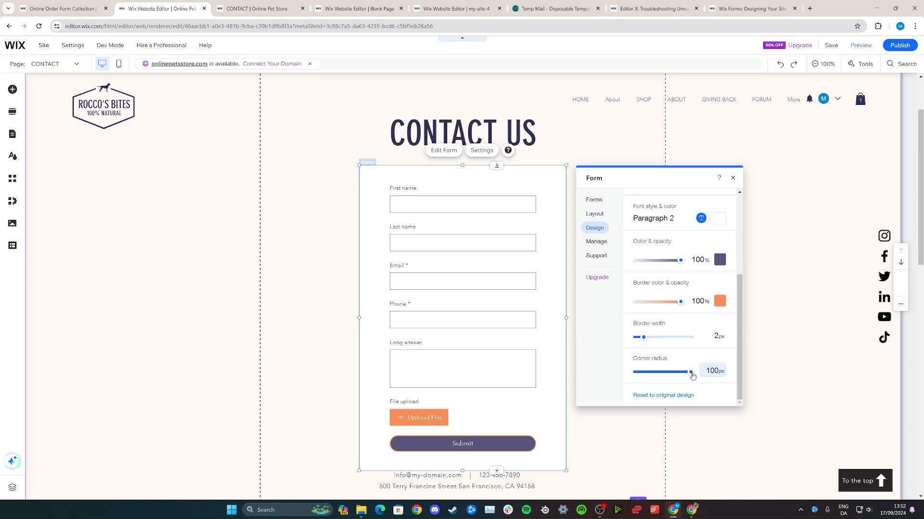
{"action": "left_click_drag", "start_coordinate": [691, 371], "coordinate": [653, 371]}
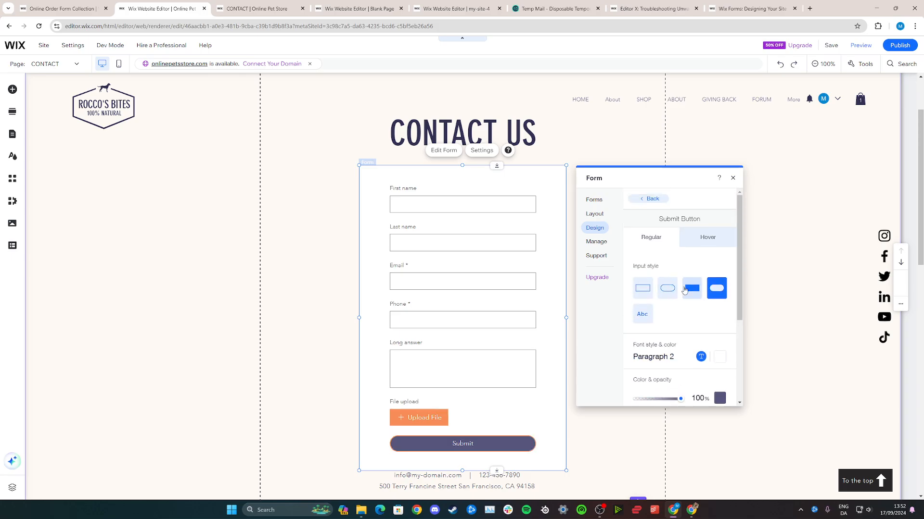
{"action": "left_click", "coordinate": [716, 288]}
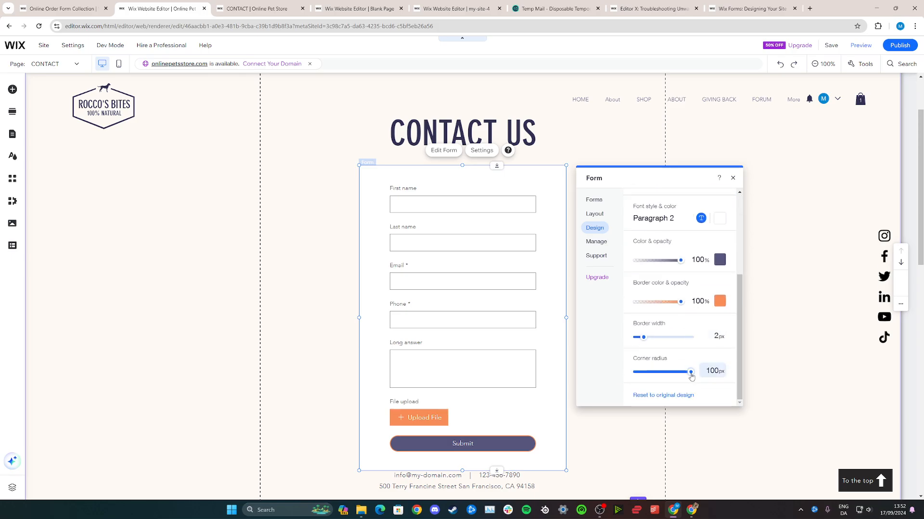
{"action": "left_click_drag", "start_coordinate": [691, 371], "coordinate": [641, 371]}
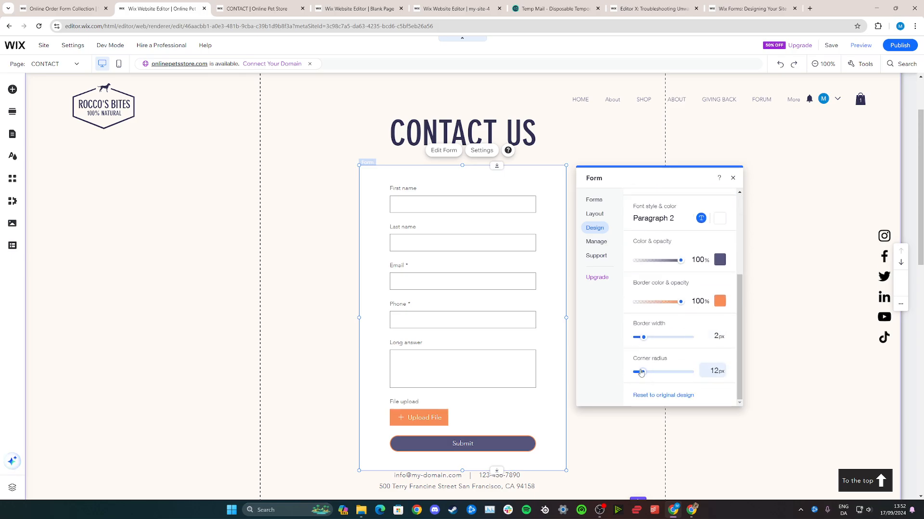
{"action": "left_click_drag", "start_coordinate": [641, 371], "coordinate": [638, 372]}
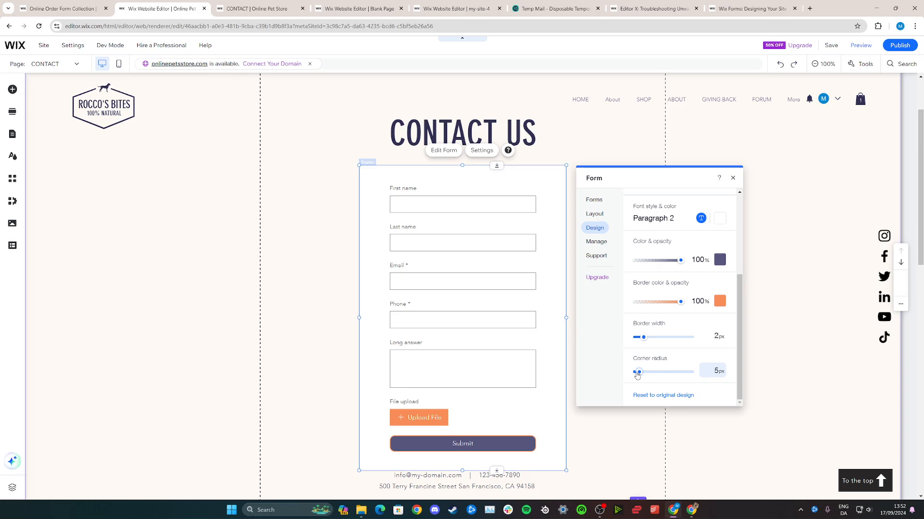
{"action": "left_click_drag", "start_coordinate": [639, 371], "coordinate": [648, 371]}
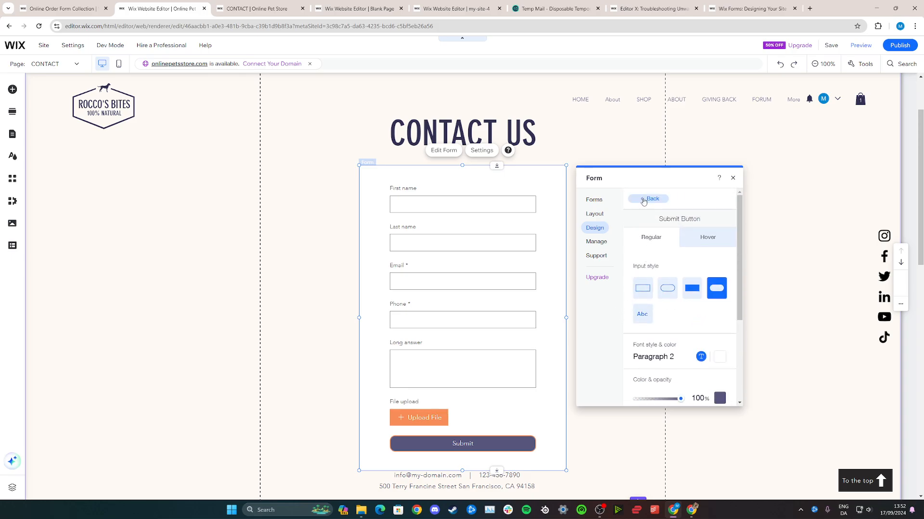
{"action": "left_click", "coordinate": [649, 199]}
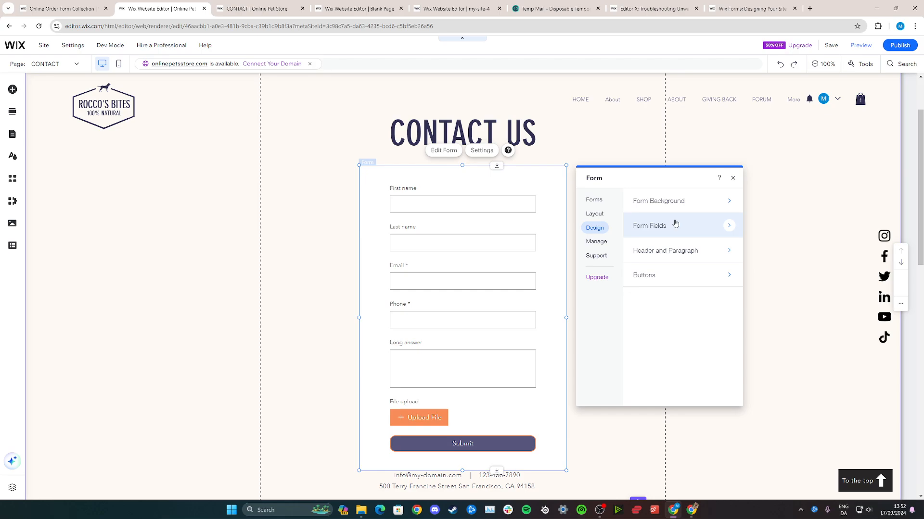
Lower the form background fill to 0% opacity so it is transparent.
{"action": "left_click", "coordinate": [658, 201]}
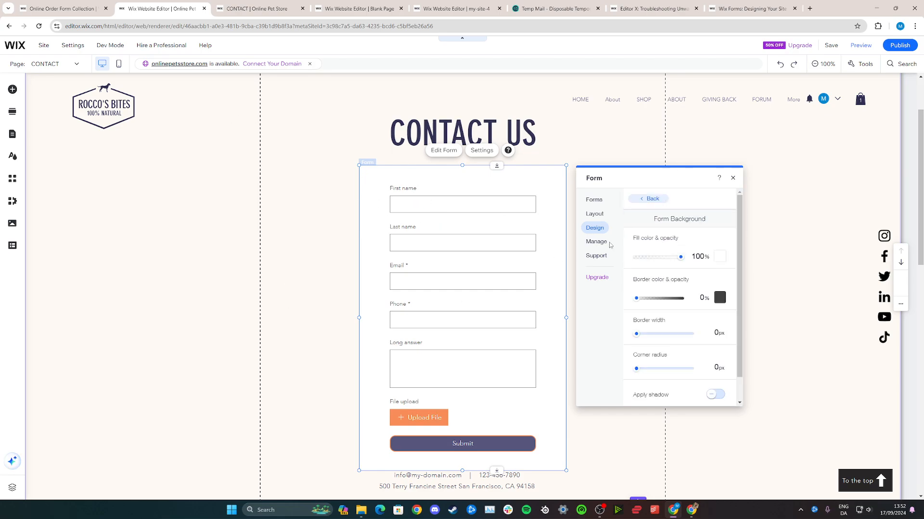
{"action": "left_click_drag", "start_coordinate": [679, 257], "coordinate": [658, 256]}
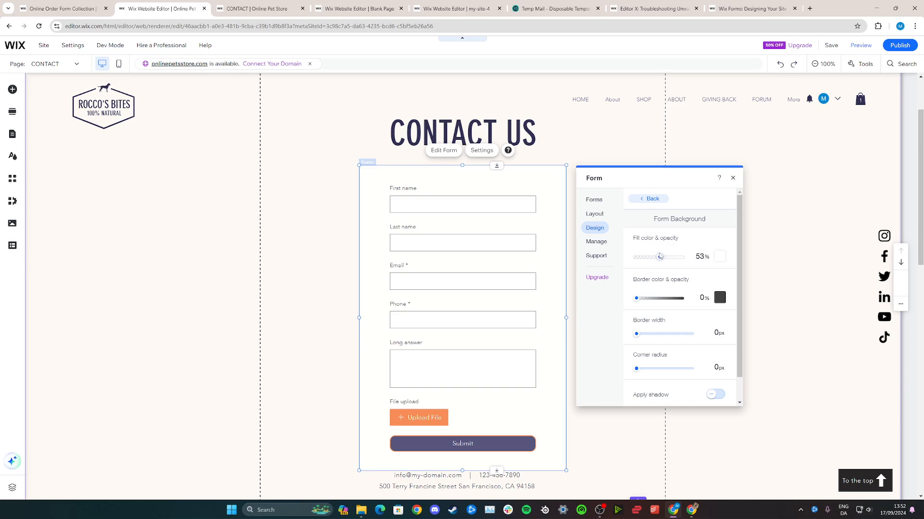
{"action": "left_click_drag", "start_coordinate": [658, 256], "coordinate": [636, 256]}
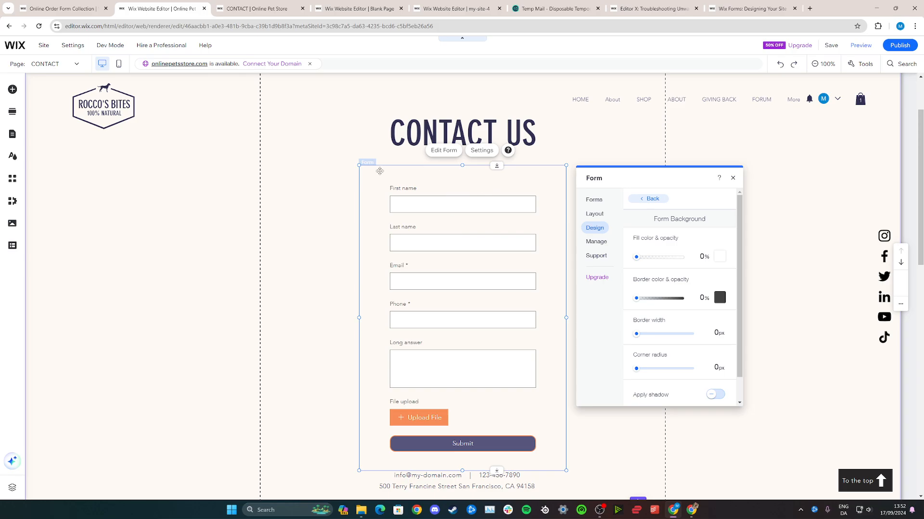
{"action": "mouse_move", "coordinate": [552, 177]}
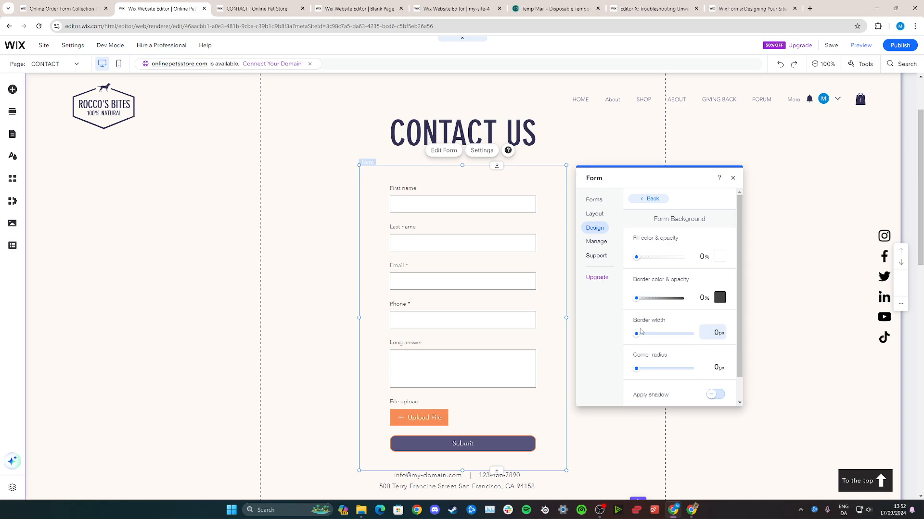
Give the form a 2px purple border at 100% opacity.
{"action": "left_click_drag", "start_coordinate": [636, 334], "coordinate": [641, 334]}
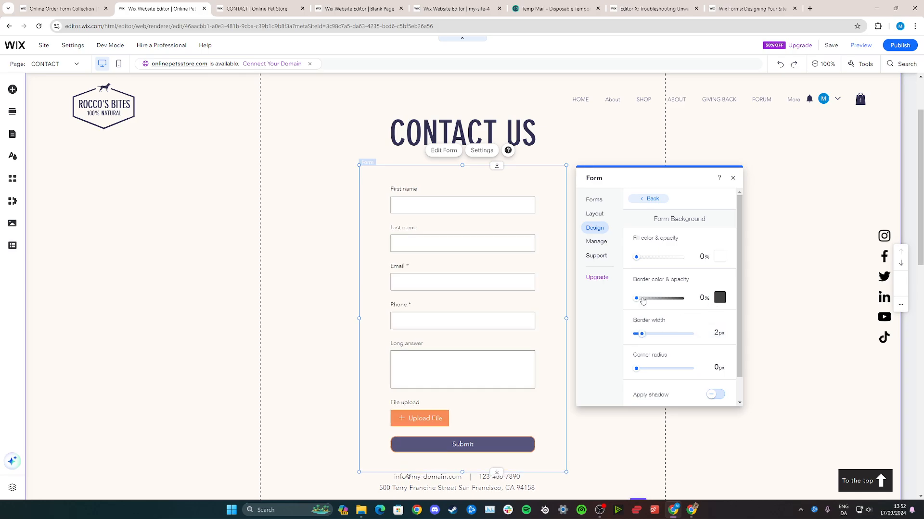
{"action": "left_click", "coordinate": [720, 298]}
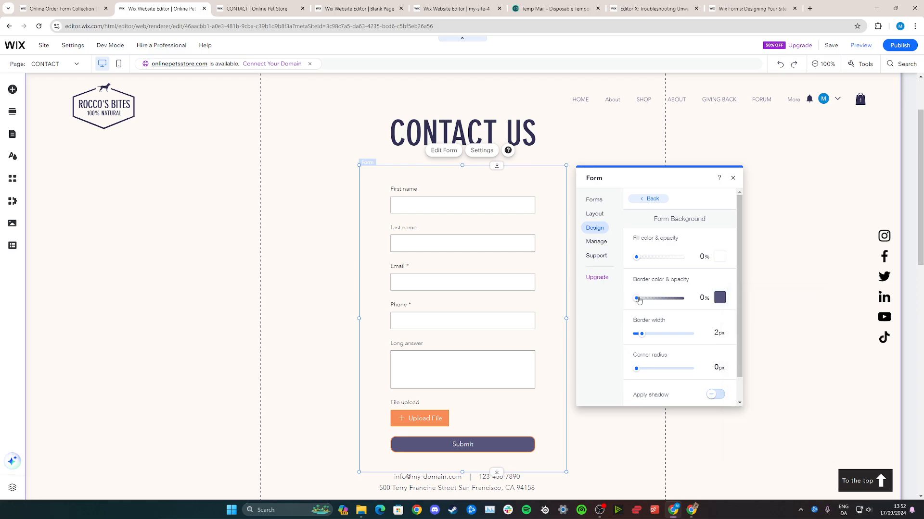
{"action": "left_click_drag", "start_coordinate": [636, 298], "coordinate": [680, 298]}
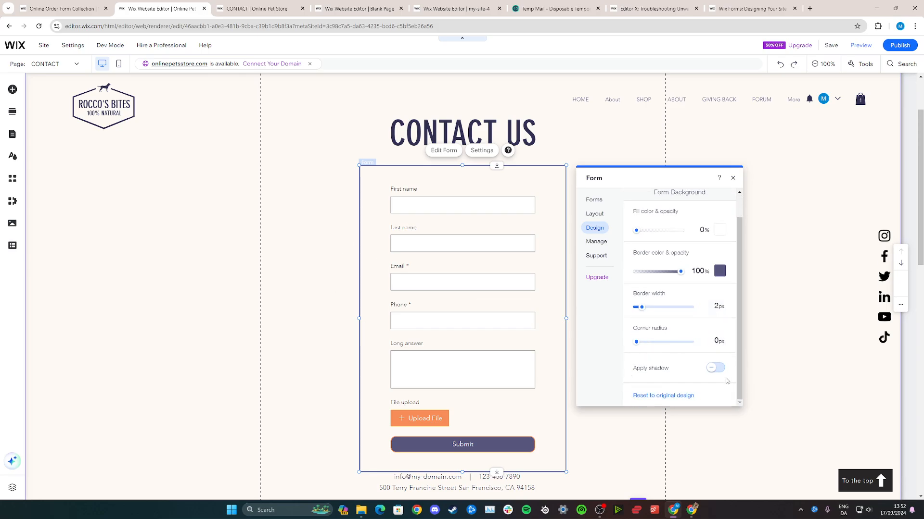
Apply a drop shadow to the form with 19px size and 39px blur.
{"action": "left_click", "coordinate": [715, 367]}
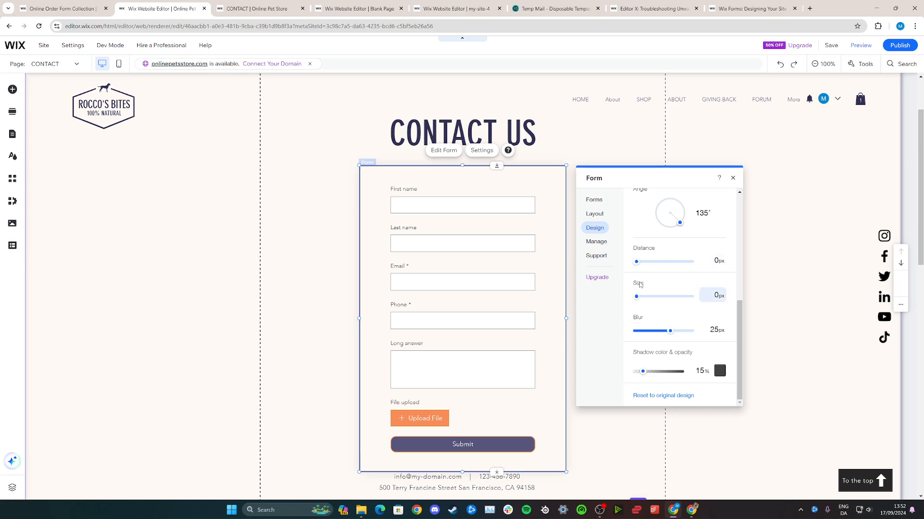
{"action": "left_click_drag", "start_coordinate": [636, 296], "coordinate": [657, 296]}
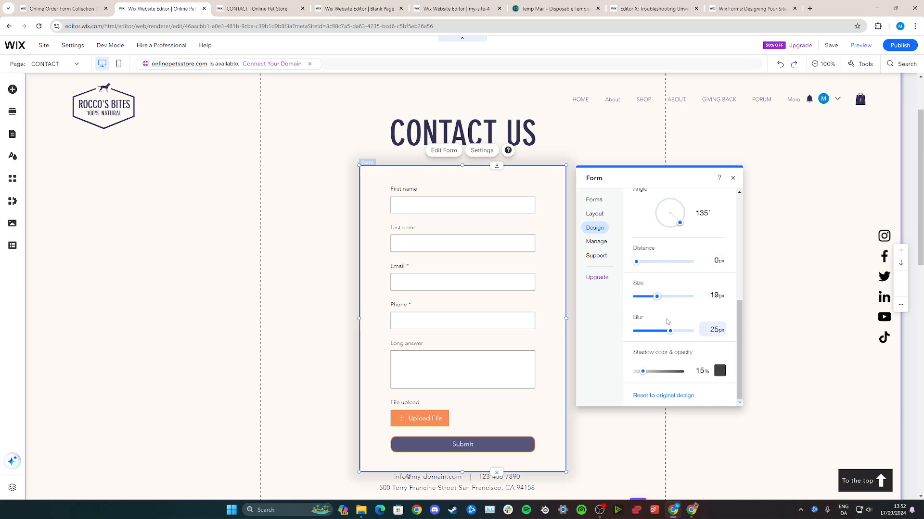
{"action": "left_click_drag", "start_coordinate": [669, 330], "coordinate": [689, 330]}
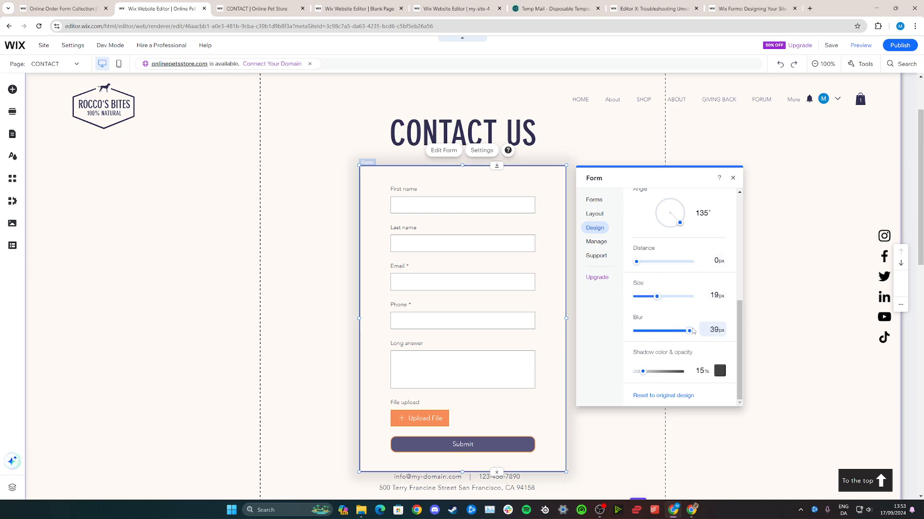
{"action": "left_click_drag", "start_coordinate": [688, 329], "coordinate": [658, 330]}
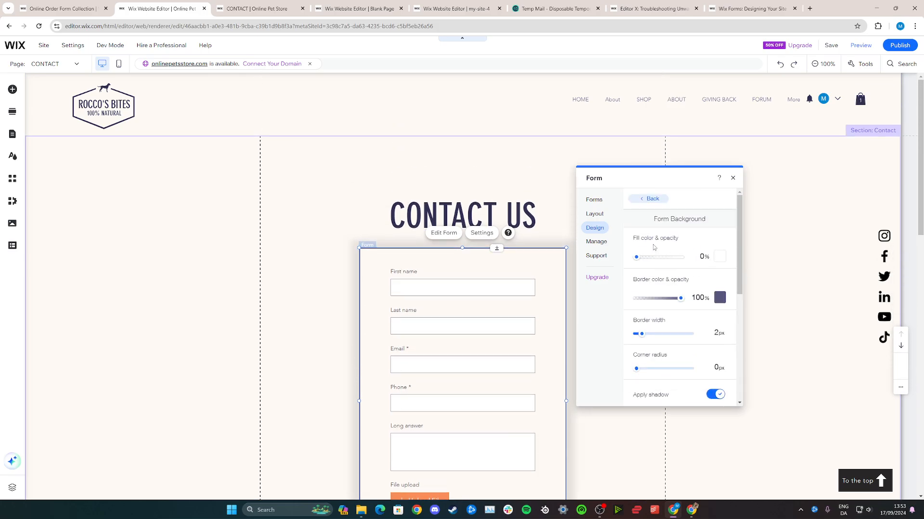
Review the Header & Paragraph and Form Fields styles without changes, returning to the design sections.
{"action": "left_click", "coordinate": [648, 198]}
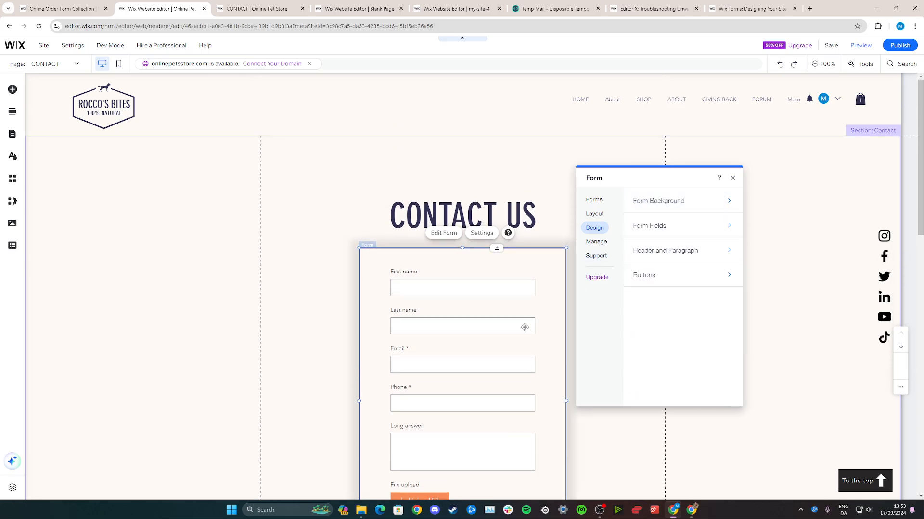
{"action": "scroll", "scroll_direction": "down", "scroll_amount": 3}
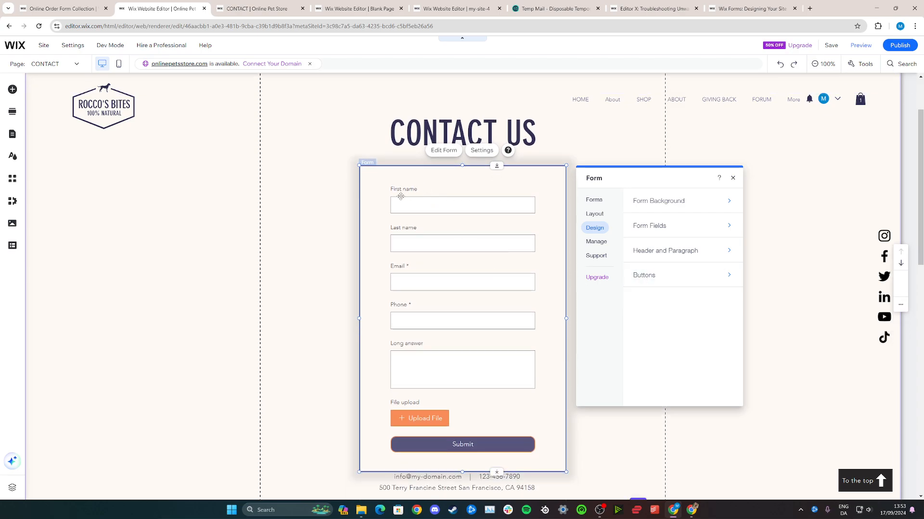
{"action": "left_click", "coordinate": [665, 250]}
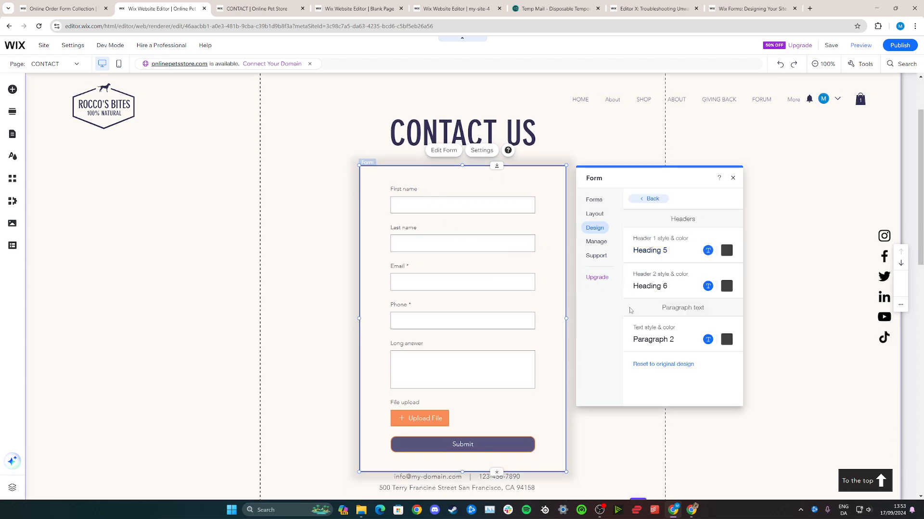
{"action": "mouse_move", "coordinate": [628, 198]}
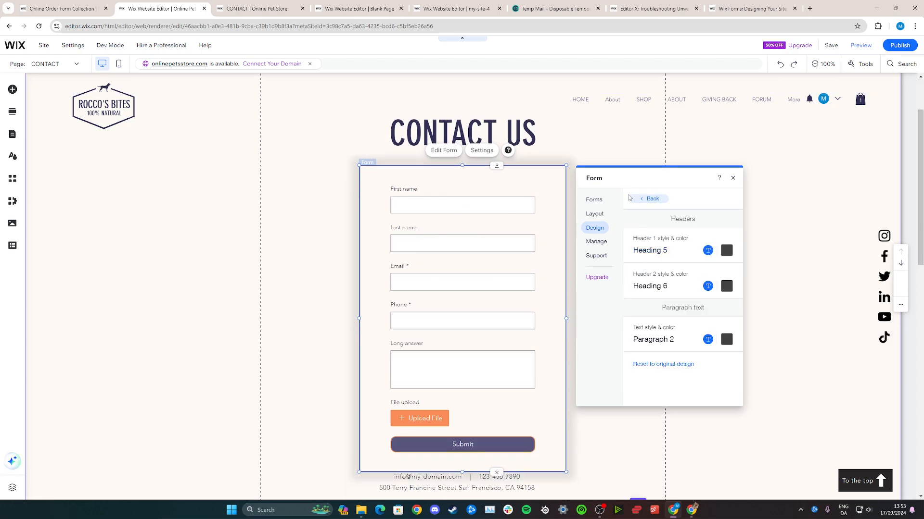
{"action": "left_click", "coordinate": [647, 198]}
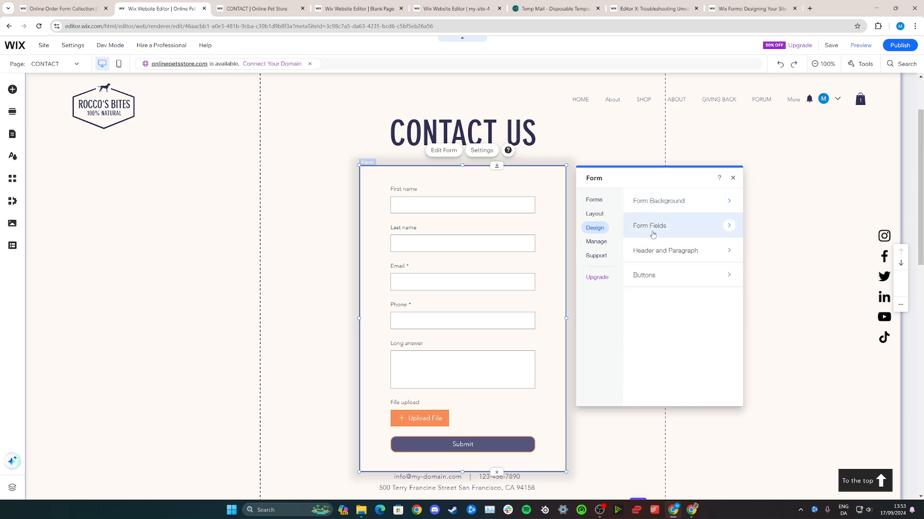
{"action": "left_click", "coordinate": [647, 225]}
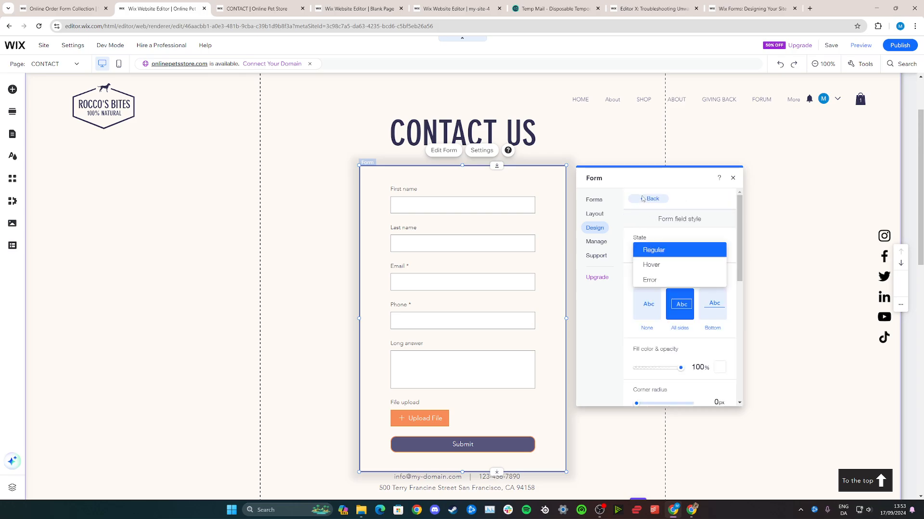
{"action": "left_click", "coordinate": [650, 199]}
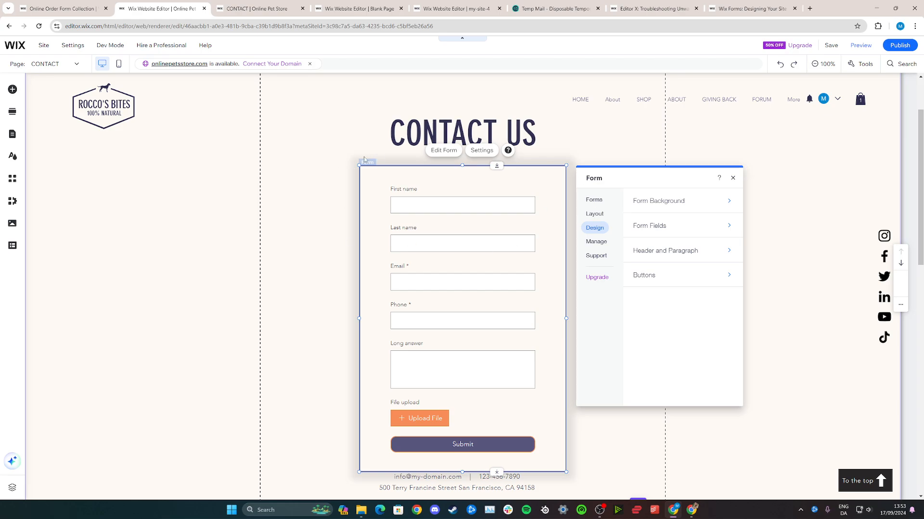
{"action": "mouse_move", "coordinate": [306, 185]}
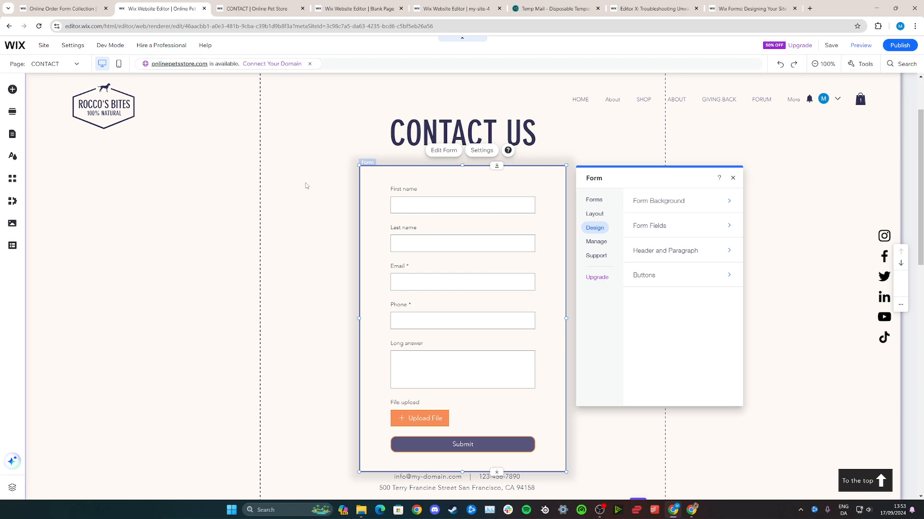